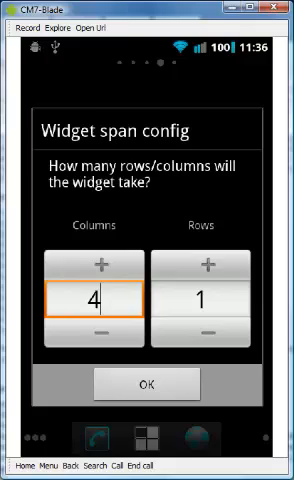
Step: Confirm a 4-column by 1-row span and place the Google Search widget on the home screen
{"action": "left_click", "coordinate": [148, 380]}
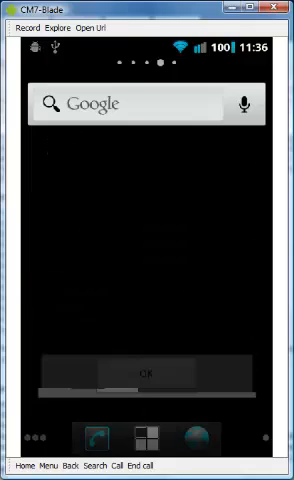
{"action": "left_click", "coordinate": [148, 372]}
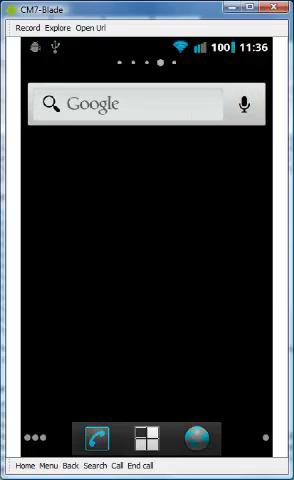
{"action": "left_click", "coordinate": [244, 104]}
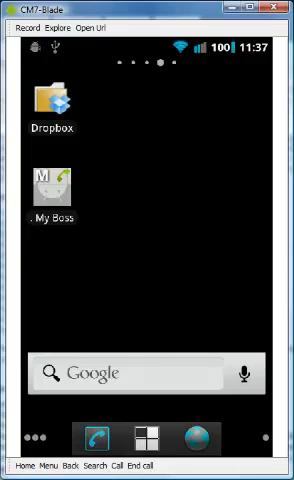
Step: Drag the Gmail icon from the app drawer onto the home screen below My Boss
{"action": "left_click", "coordinate": [148, 440]}
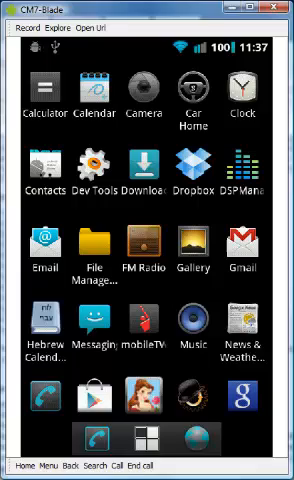
{"action": "scroll", "scroll_direction": "down", "scroll_amount": 3}
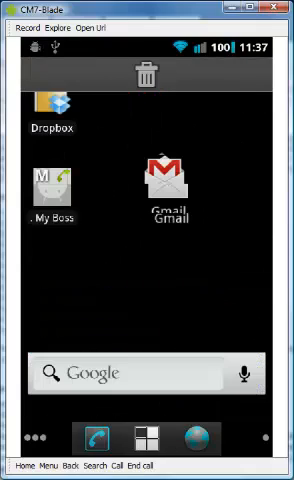
{"action": "left_click_drag", "start_coordinate": [164, 184], "coordinate": [116, 284]}
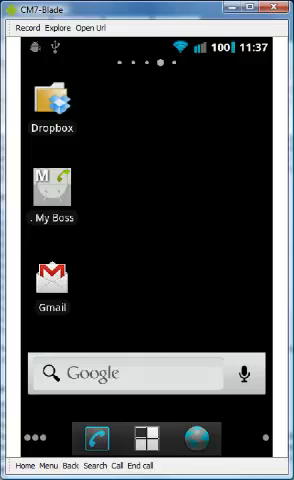
Step: Drag the Browser icon from the app drawer onto the home screen beside Gmail
{"action": "left_click", "coordinate": [148, 440]}
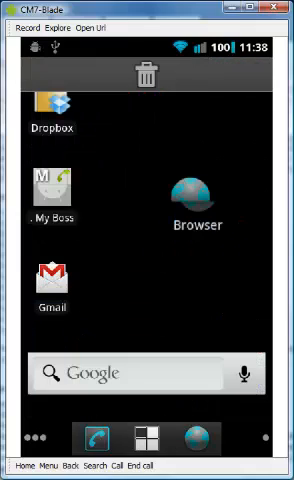
{"action": "left_click_drag", "start_coordinate": [196, 190], "coordinate": [116, 290]}
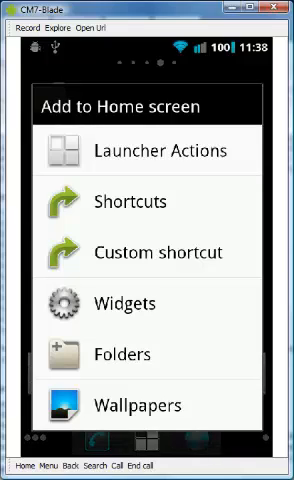
Step: Choose the Grass live wallpaper as the home screen background
{"action": "left_click", "coordinate": [148, 404]}
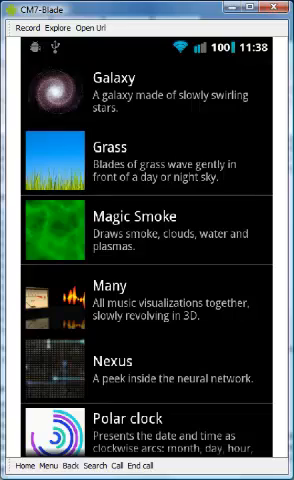
{"action": "scroll", "scroll_direction": "down", "scroll_amount": 3}
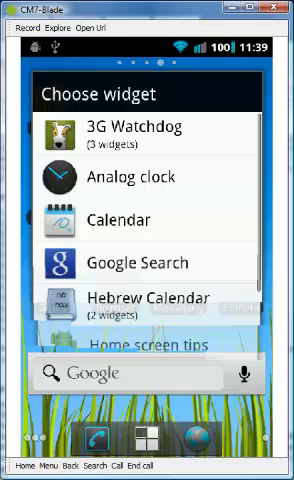
Step: Place an Analog clock widget with a 2-column by 2-row span on the home screen
{"action": "scroll", "scroll_direction": "down", "scroll_amount": 3}
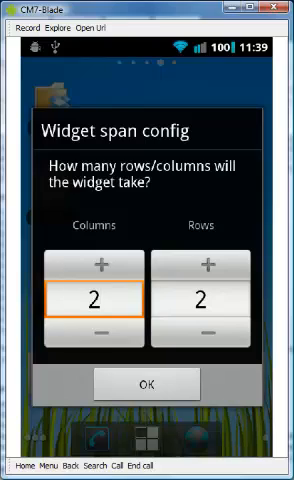
{"action": "left_click", "coordinate": [148, 384]}
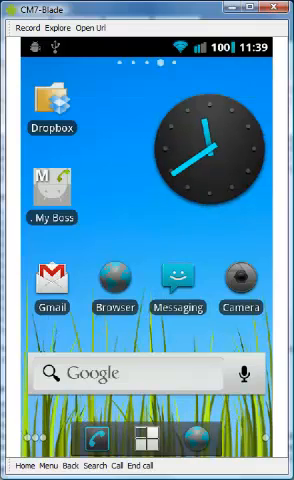
{"action": "left_click", "coordinate": [148, 436]}
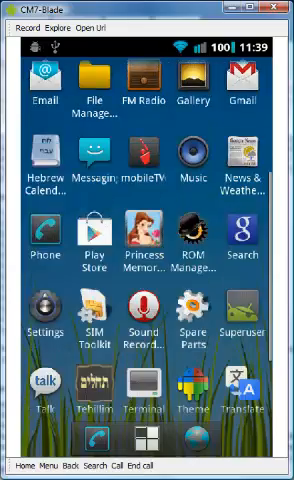
Step: Scroll through the Settings categories, then return home with a Settings shortcut beside My Boss
{"action": "scroll", "scroll_direction": "down", "scroll_amount": 3}
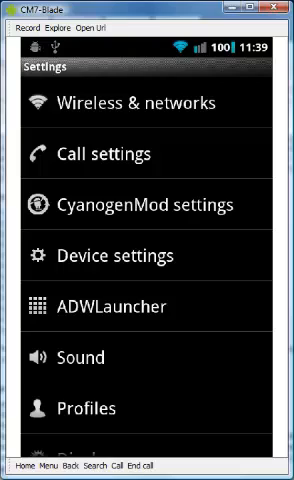
{"action": "scroll", "scroll_direction": "down", "scroll_amount": 3}
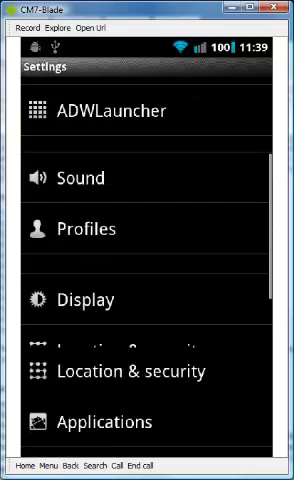
{"action": "scroll", "scroll_direction": "down", "scroll_amount": 3}
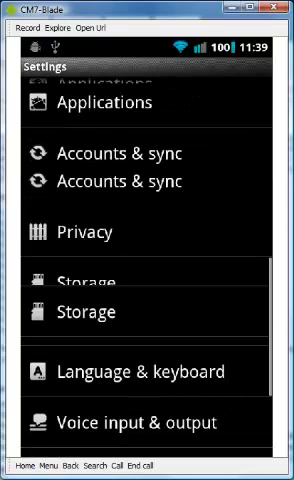
{"action": "scroll", "scroll_direction": "down", "scroll_amount": 3}
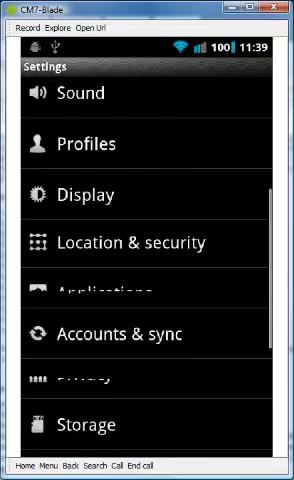
{"action": "key", "text": "Home"}
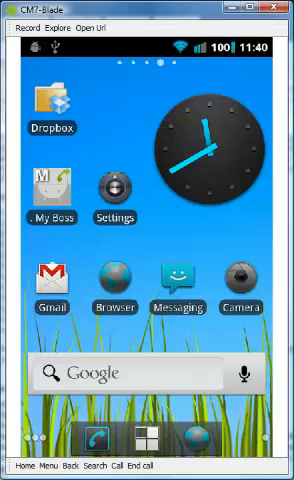
Step: Browse the full app list from the dock's drawer button and return it to the top
{"action": "left_click", "coordinate": [108, 196]}
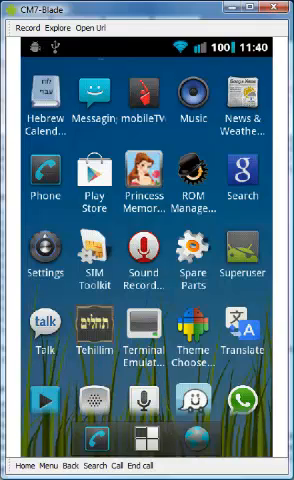
{"action": "scroll", "scroll_direction": "left", "scroll_amount": 3}
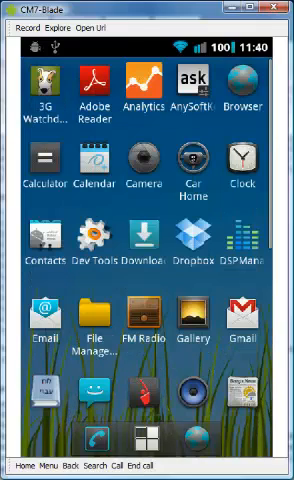